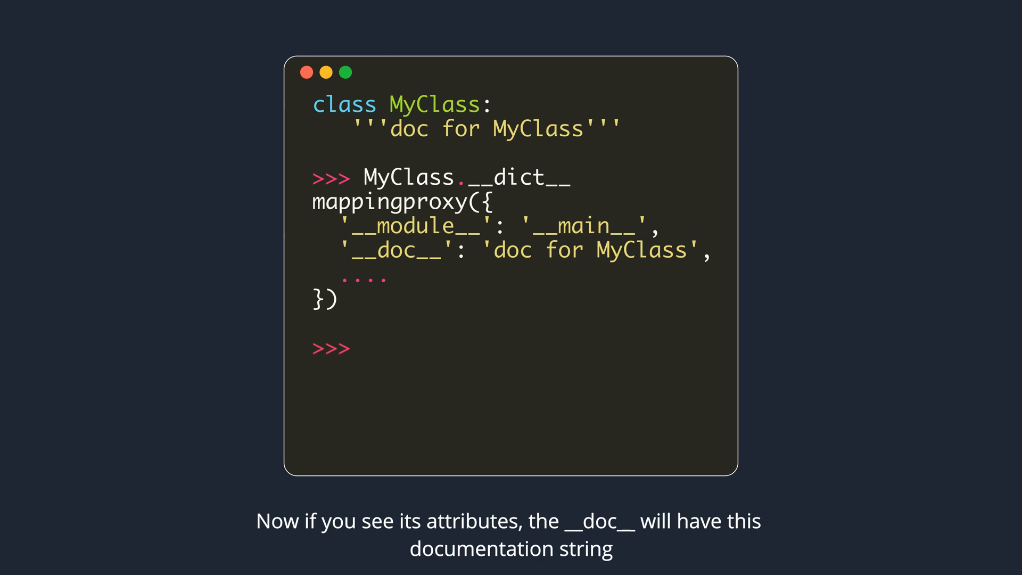
pyautogui.write('MyClass.__doc__')
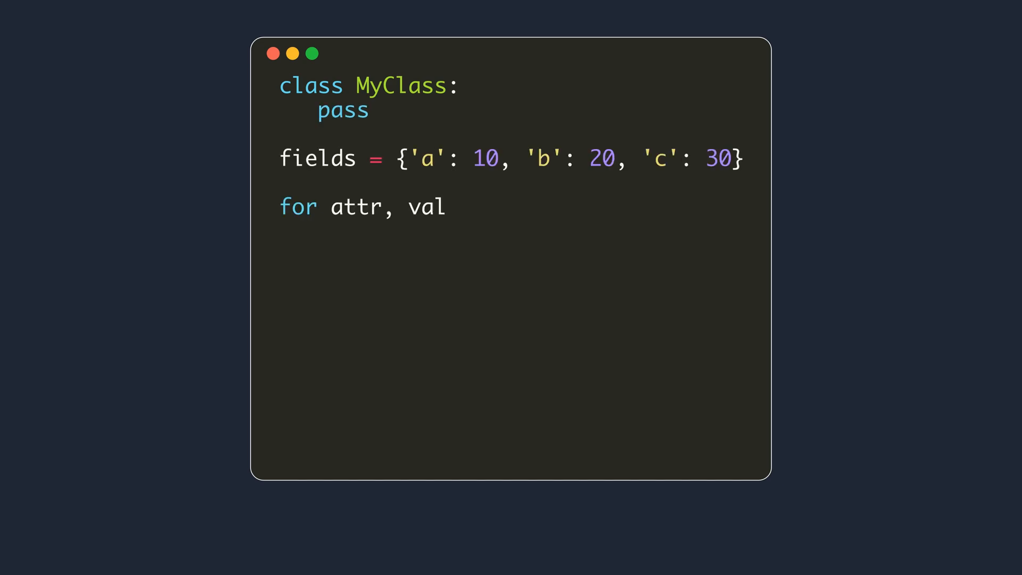
pyautogui.write('in fields.items():')
pyautogui.write('MyClass.__di')
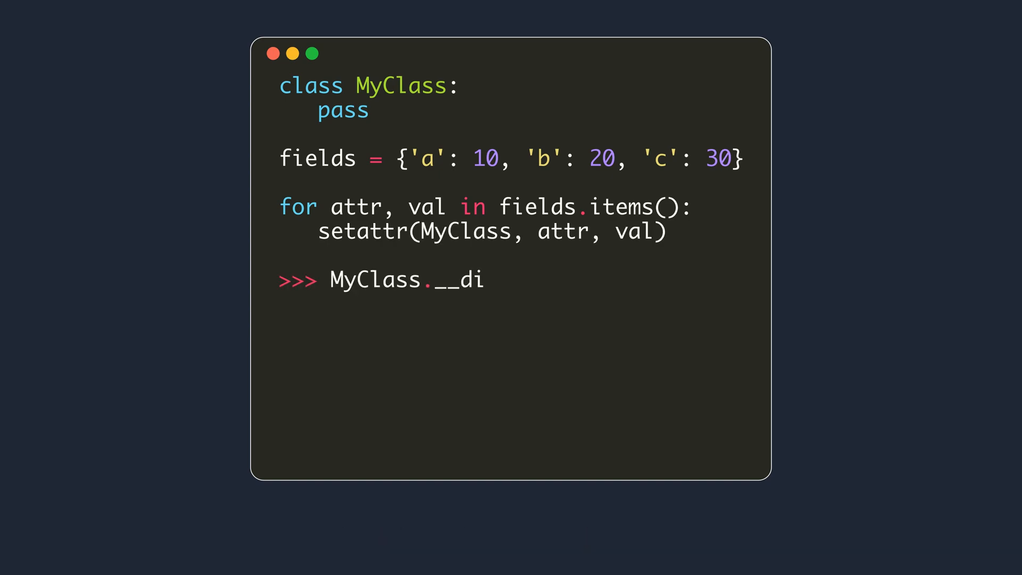
pyautogui.write('ct__')
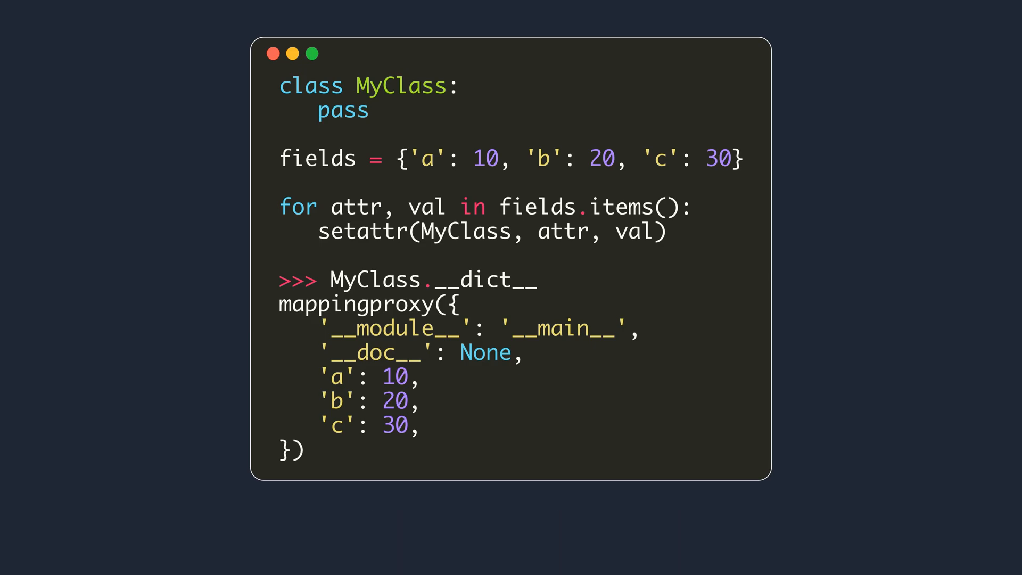